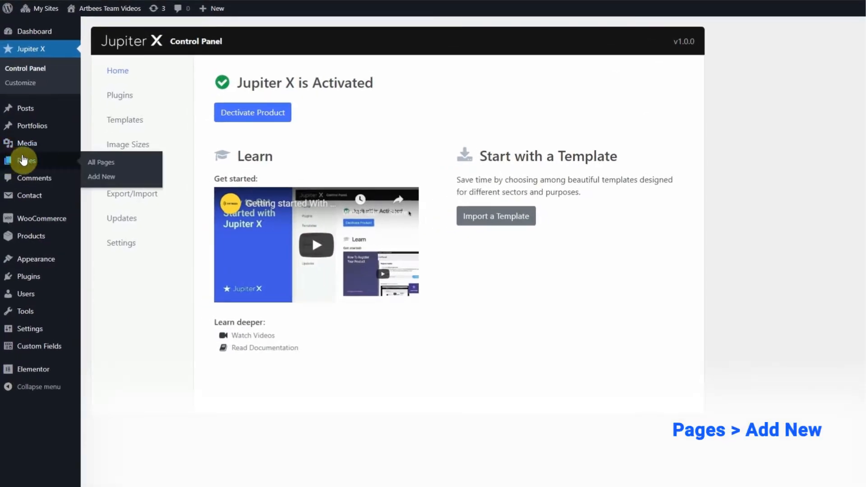
- Start a new page via Pages > Add New
{"action": "left_click", "coordinate": [101, 176]}
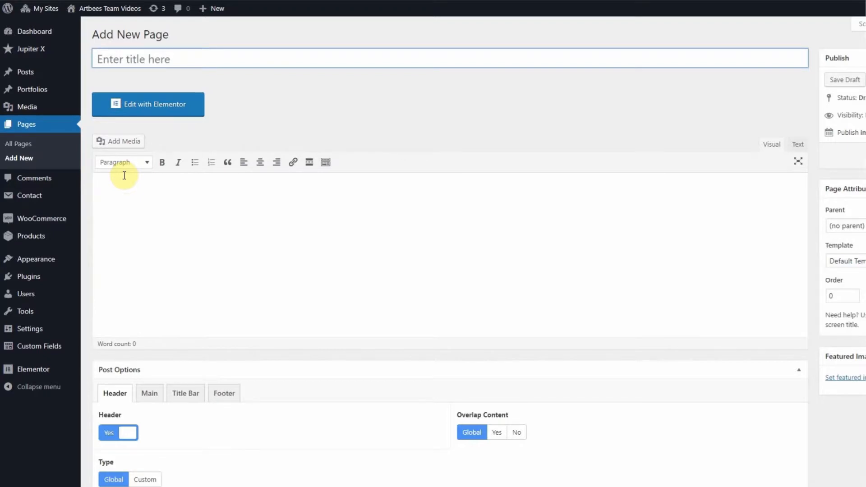
- Title the new page 'Maintenance'
{"action": "type", "text": "Mainte"}
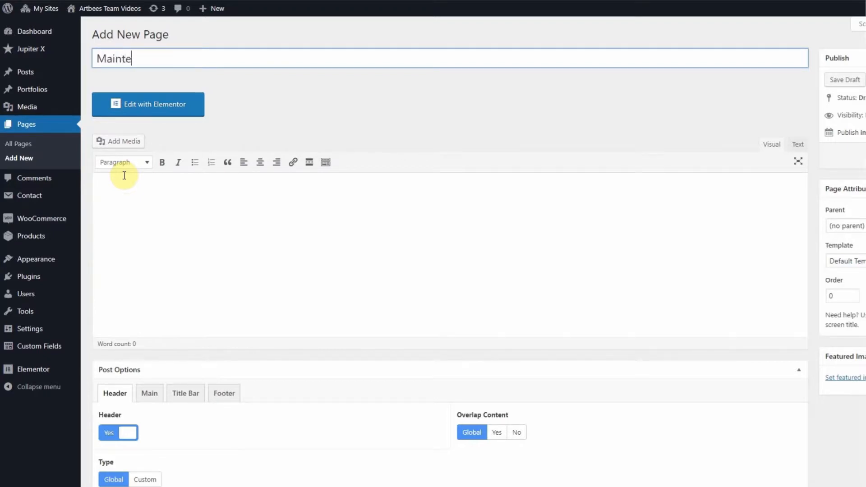
{"action": "type", "text": "nance"}
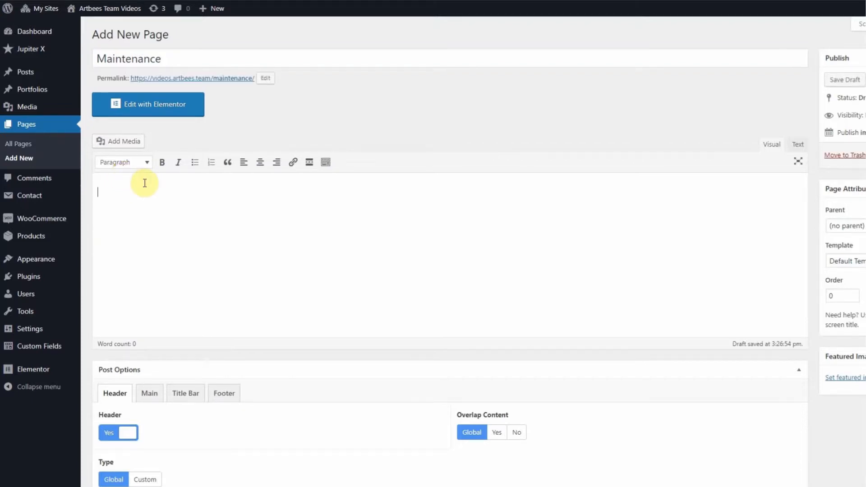
{"action": "mouse_move", "coordinate": [147, 157]}
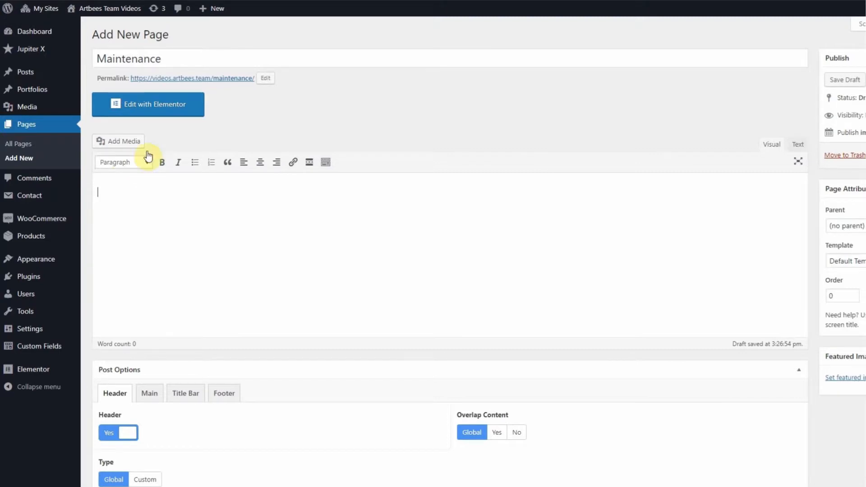
{"action": "mouse_move", "coordinate": [152, 118]}
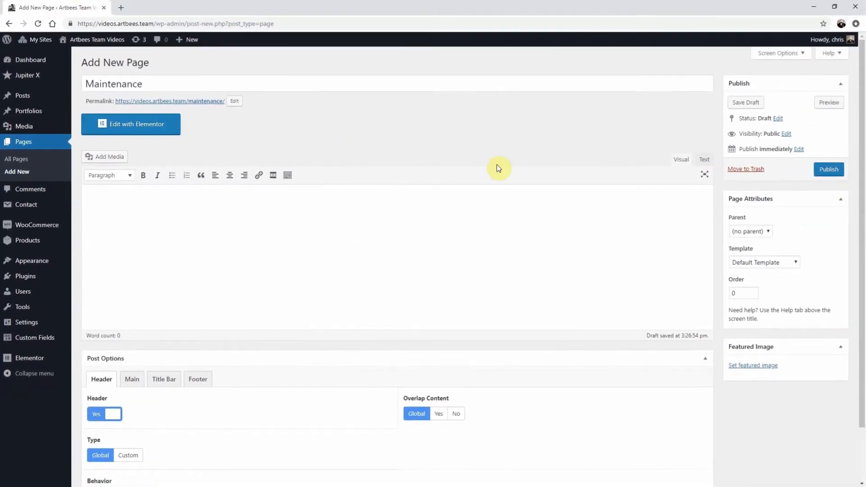
- Publish the Maintenance page
{"action": "left_click", "coordinate": [829, 169]}
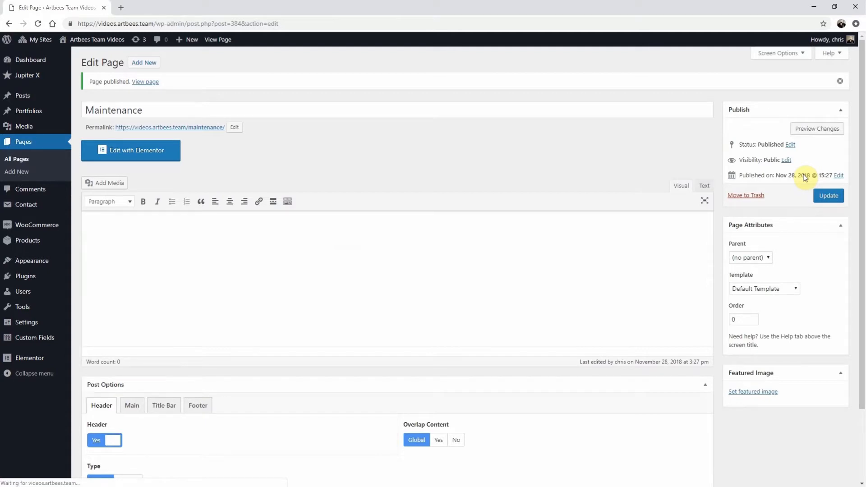
{"action": "mouse_move", "coordinate": [456, 174]}
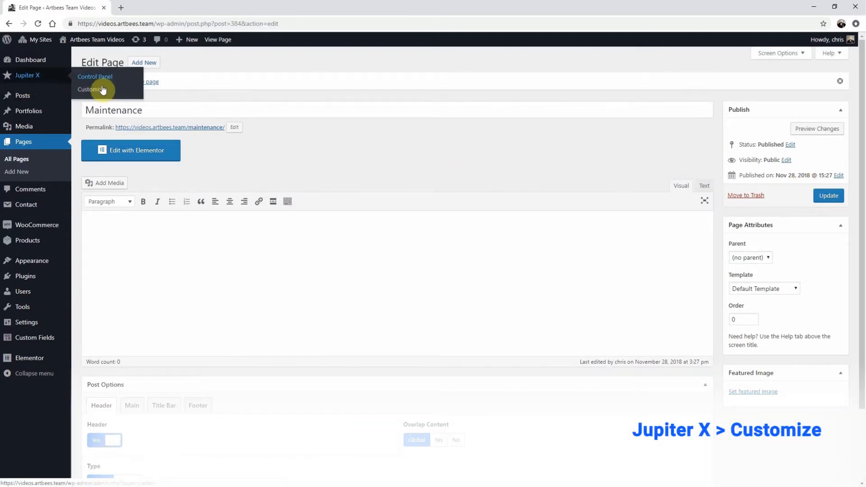
- In the Jupiter X Customizer's Pages > Maintenance, enable Maintenance mode with the Maintenance page as template
{"action": "left_click", "coordinate": [90, 90]}
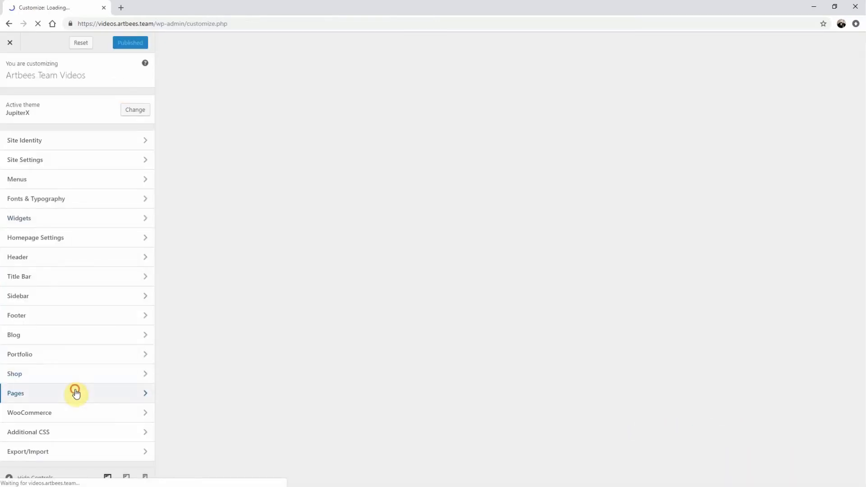
{"action": "left_click", "coordinate": [76, 392]}
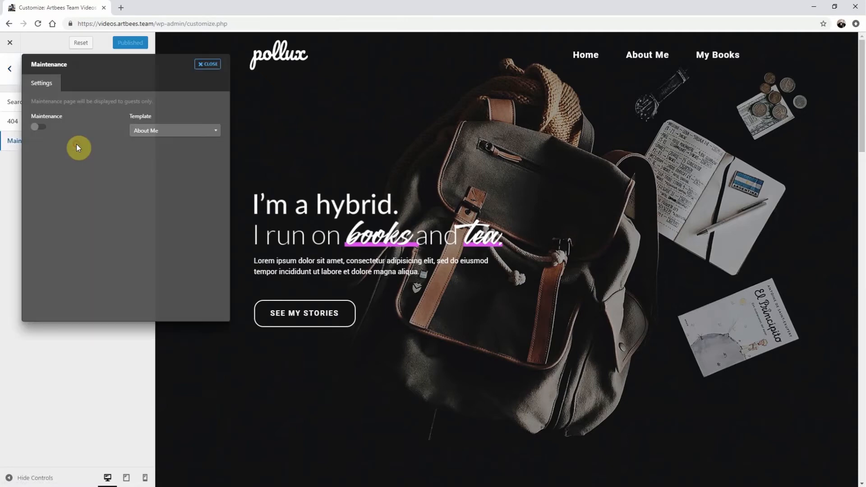
{"action": "left_click", "coordinate": [39, 127]}
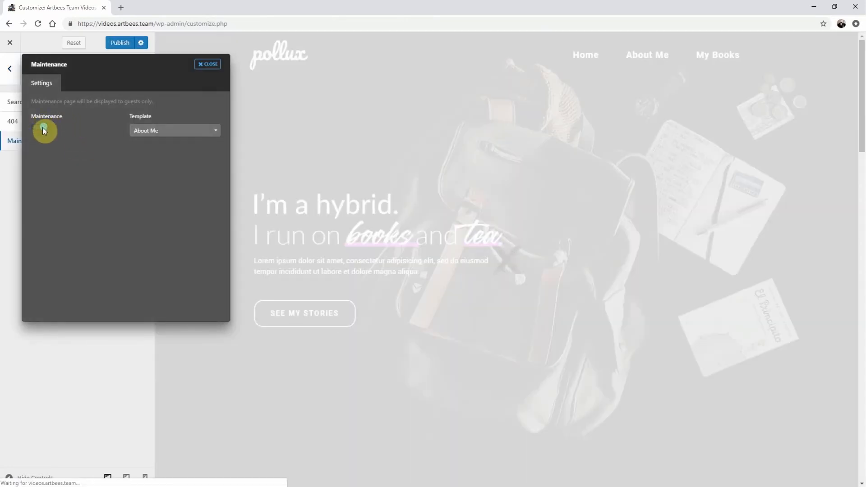
{"action": "left_click", "coordinate": [174, 130]}
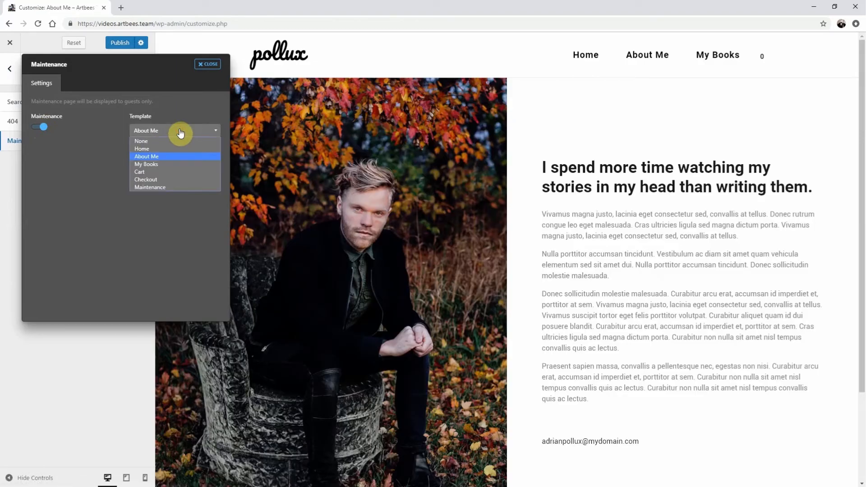
{"action": "left_click", "coordinate": [150, 187]}
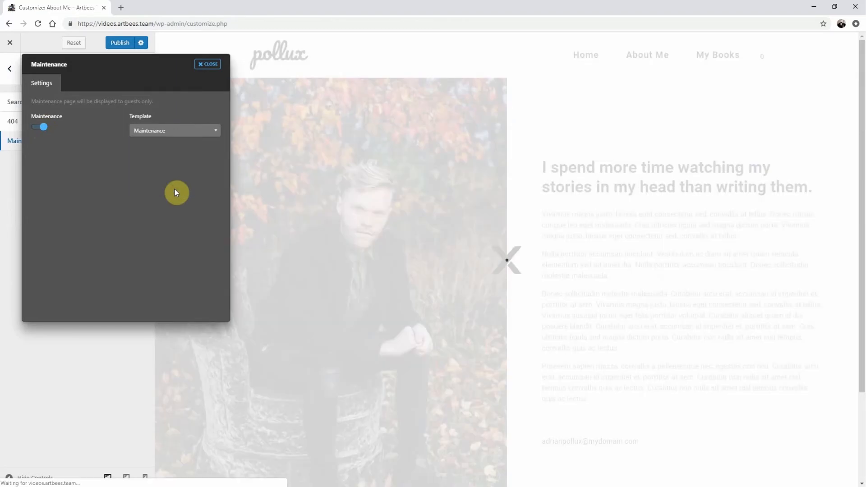